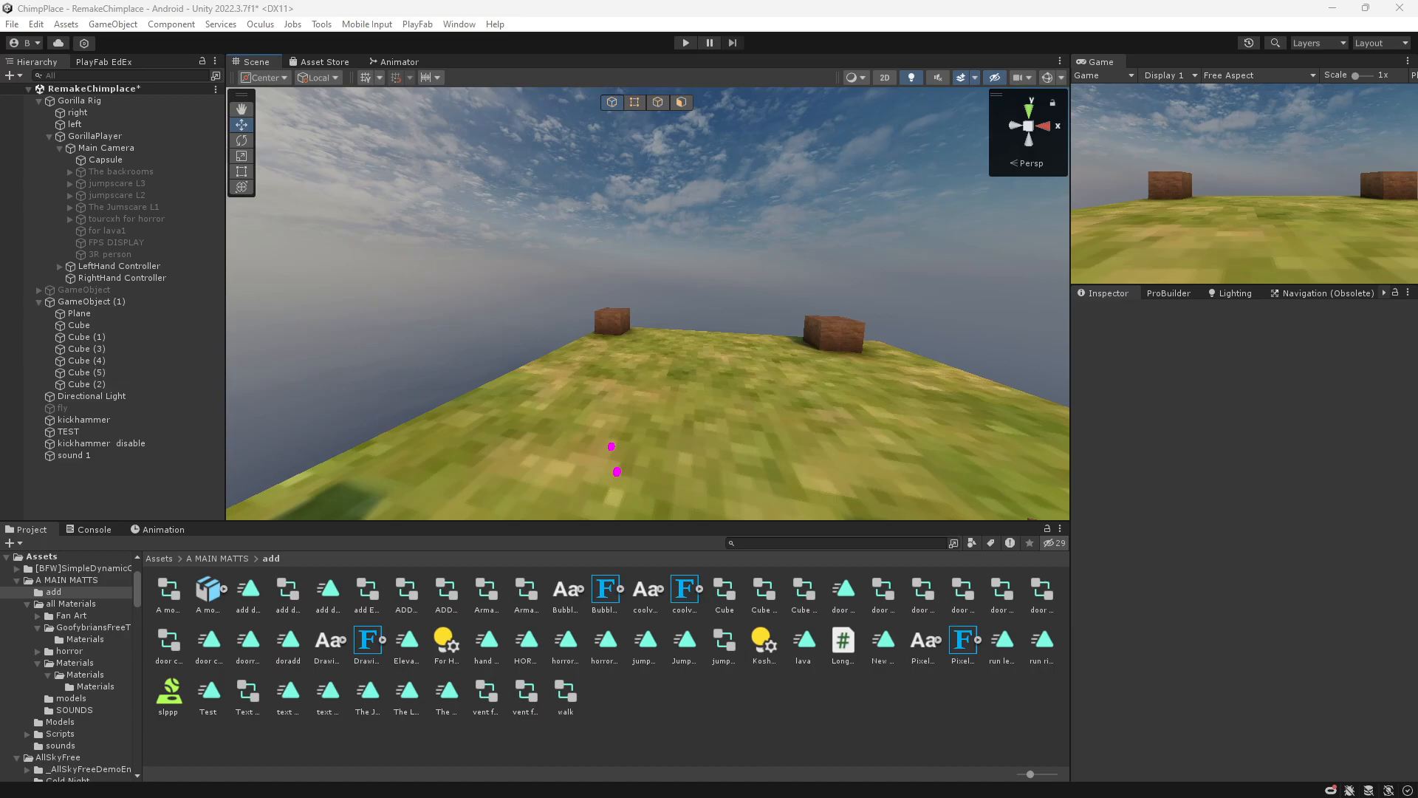
- Select Main Camera and open its context menu to add a Text - TextMeshPro child
{"action": "left_click", "coordinate": [106, 148]}
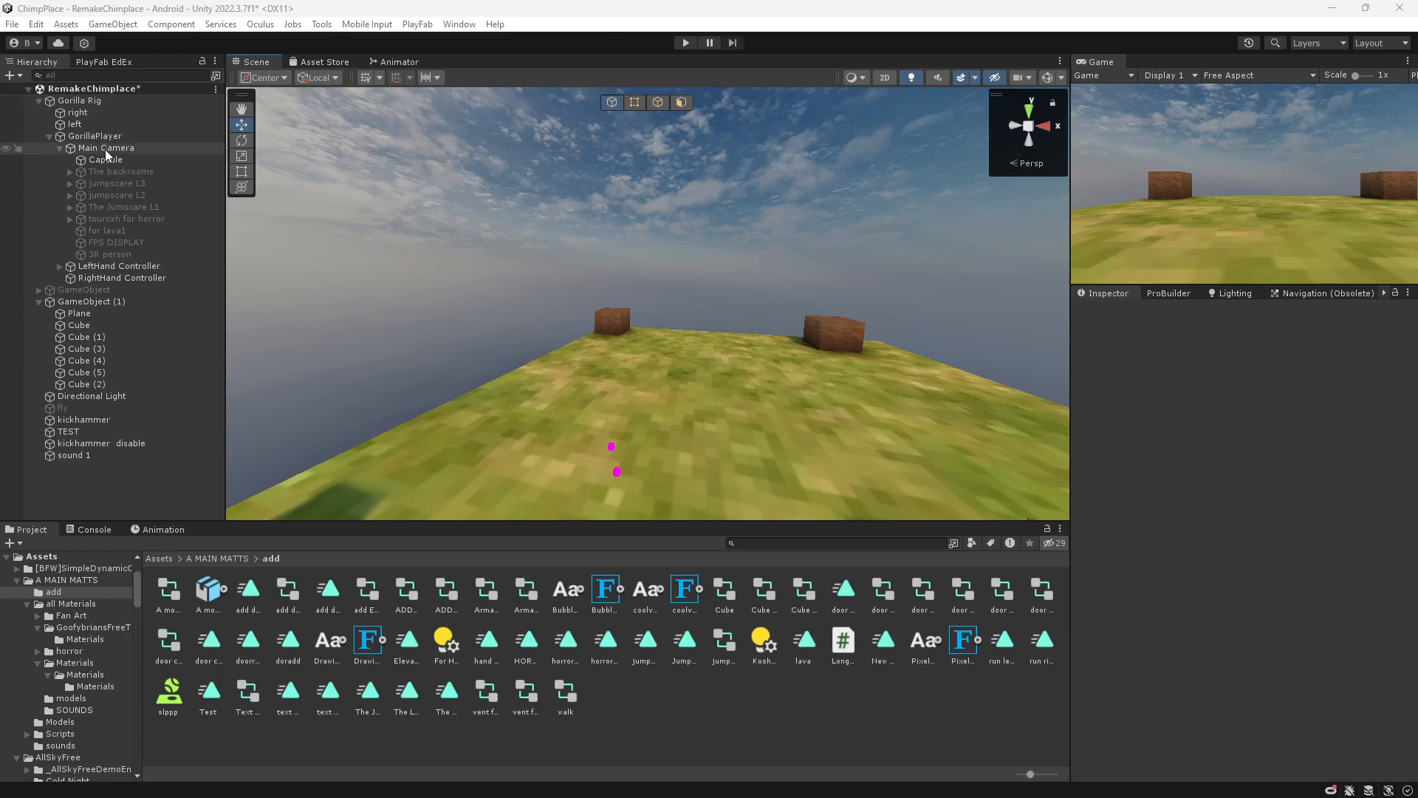
{"action": "right_click", "coordinate": [105, 148]}
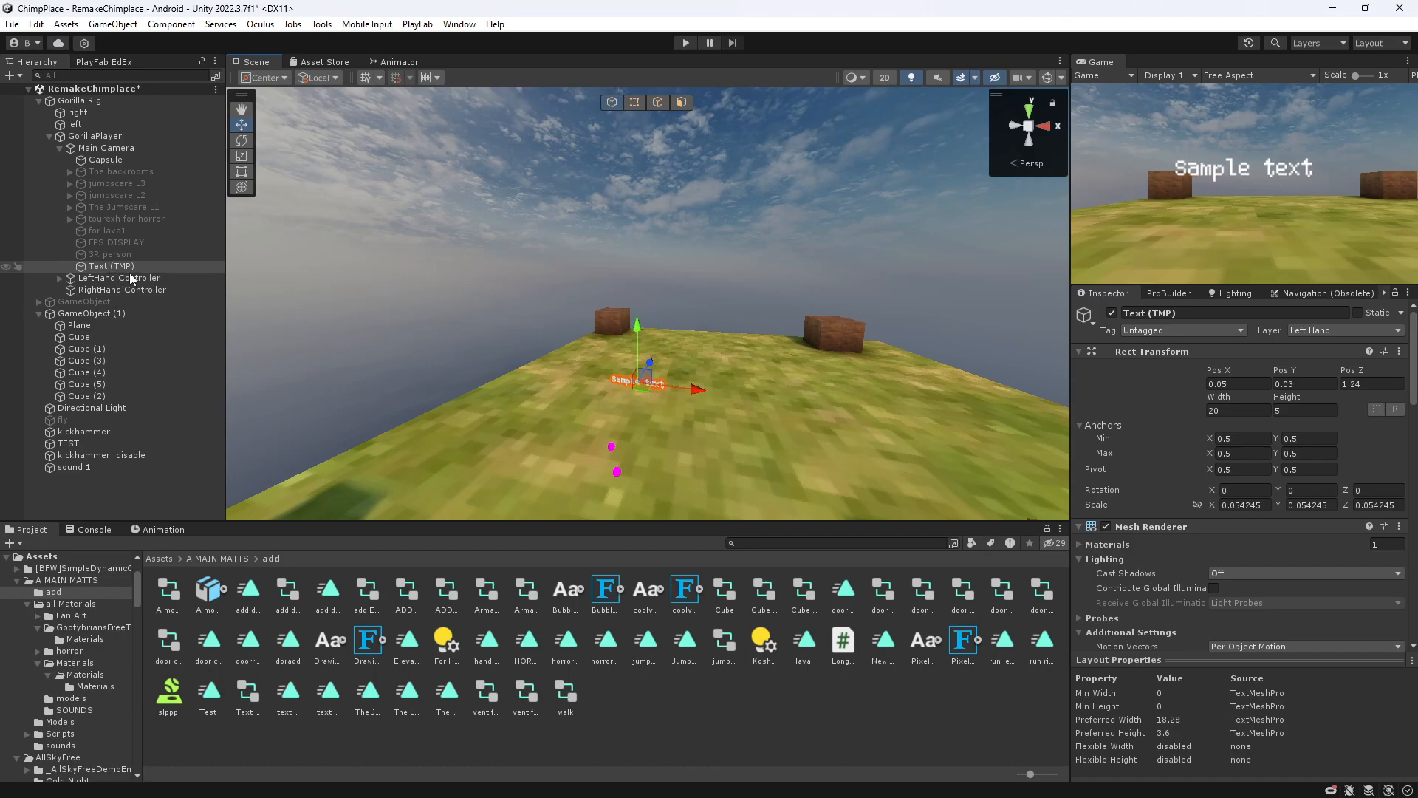
- Open the Animation window and create and save a new .anim clip in the add folder
{"action": "left_click", "coordinate": [459, 24]}
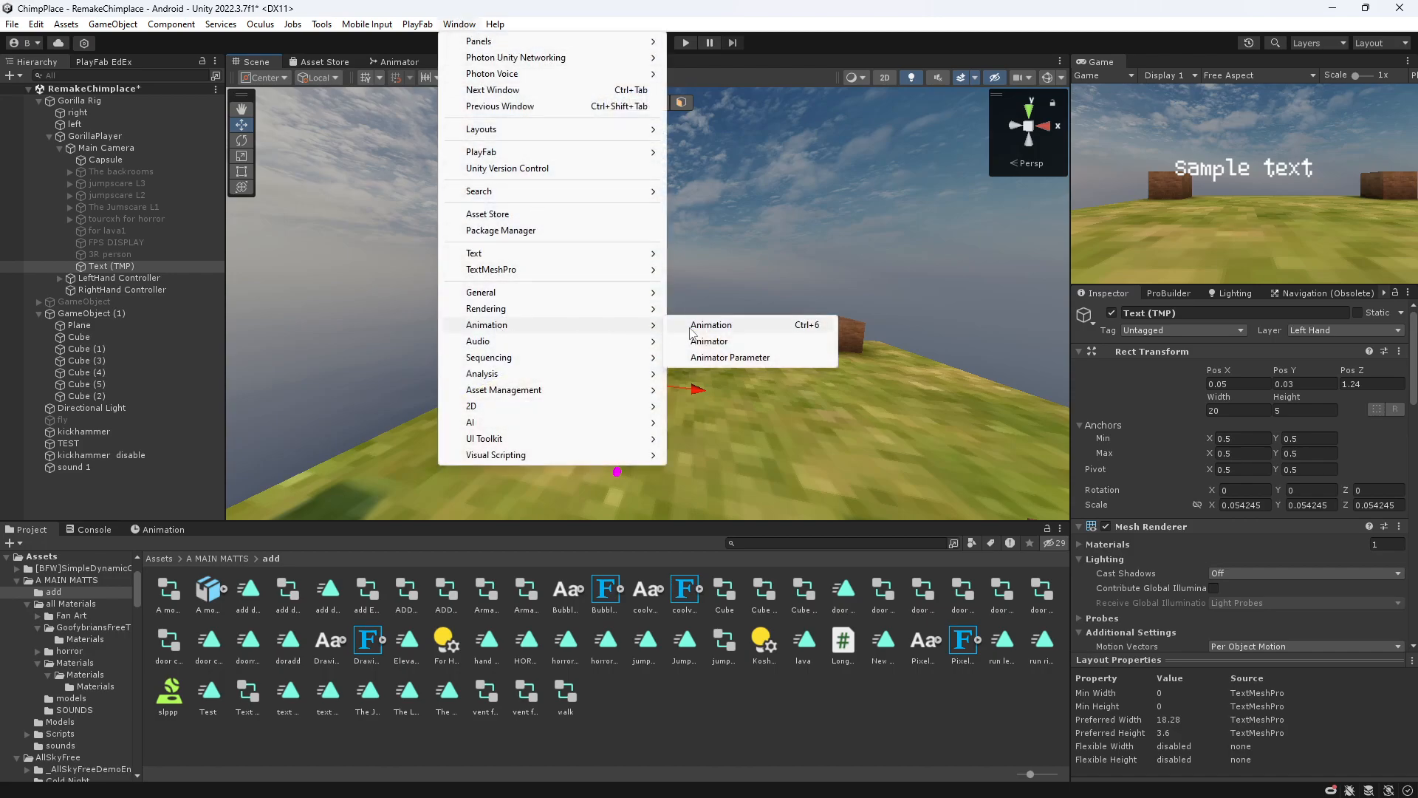
{"action": "left_click", "coordinate": [711, 325]}
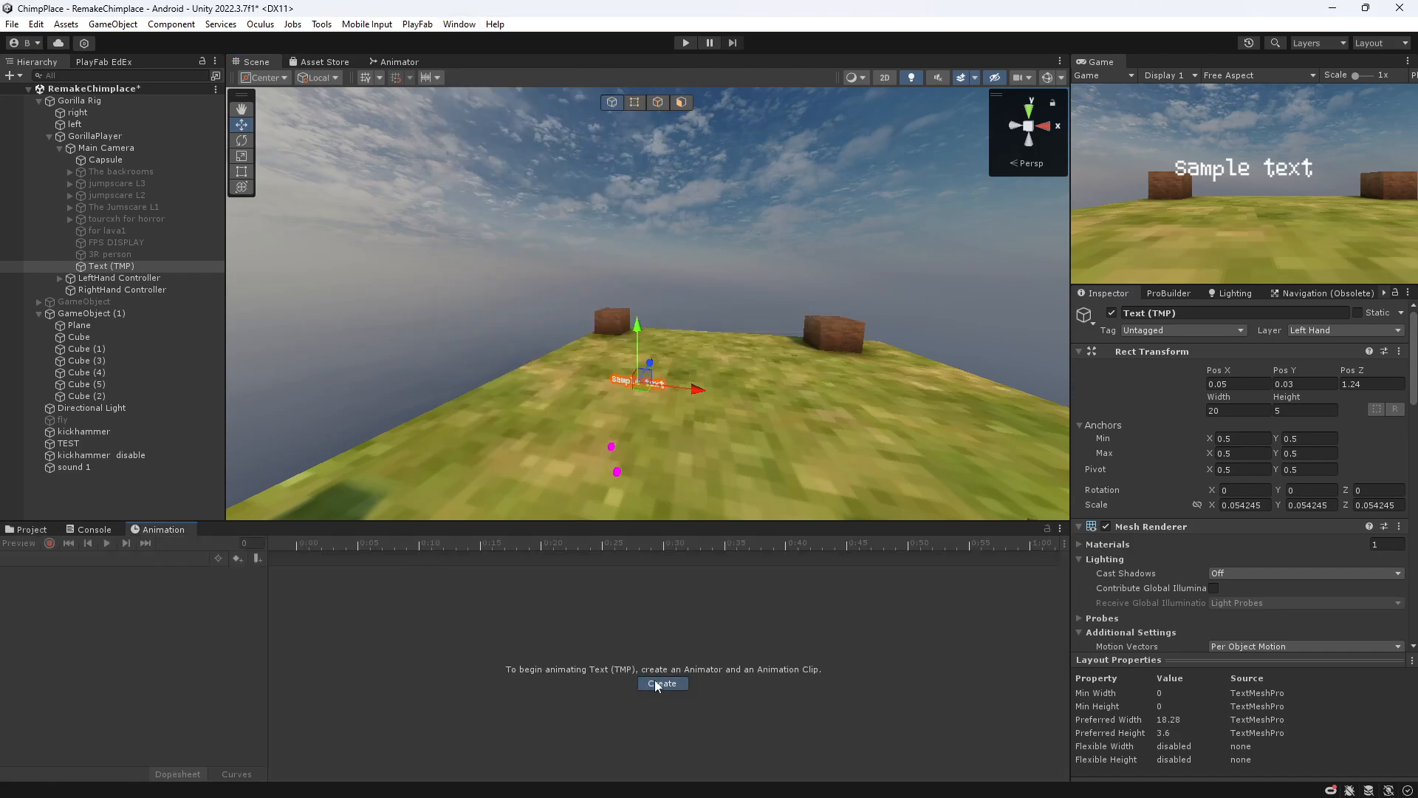
{"action": "left_click", "coordinate": [662, 683]}
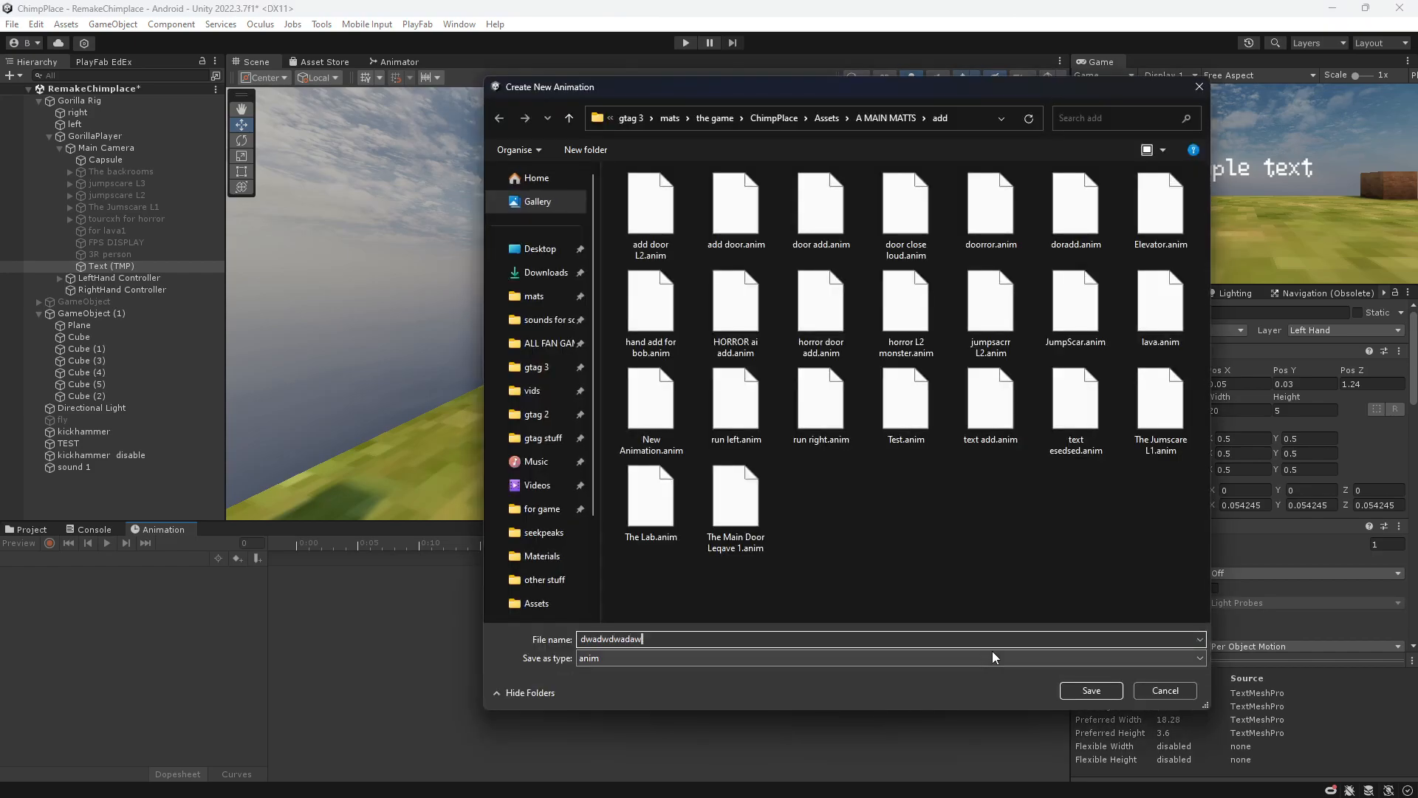
{"action": "left_click", "coordinate": [1165, 690]}
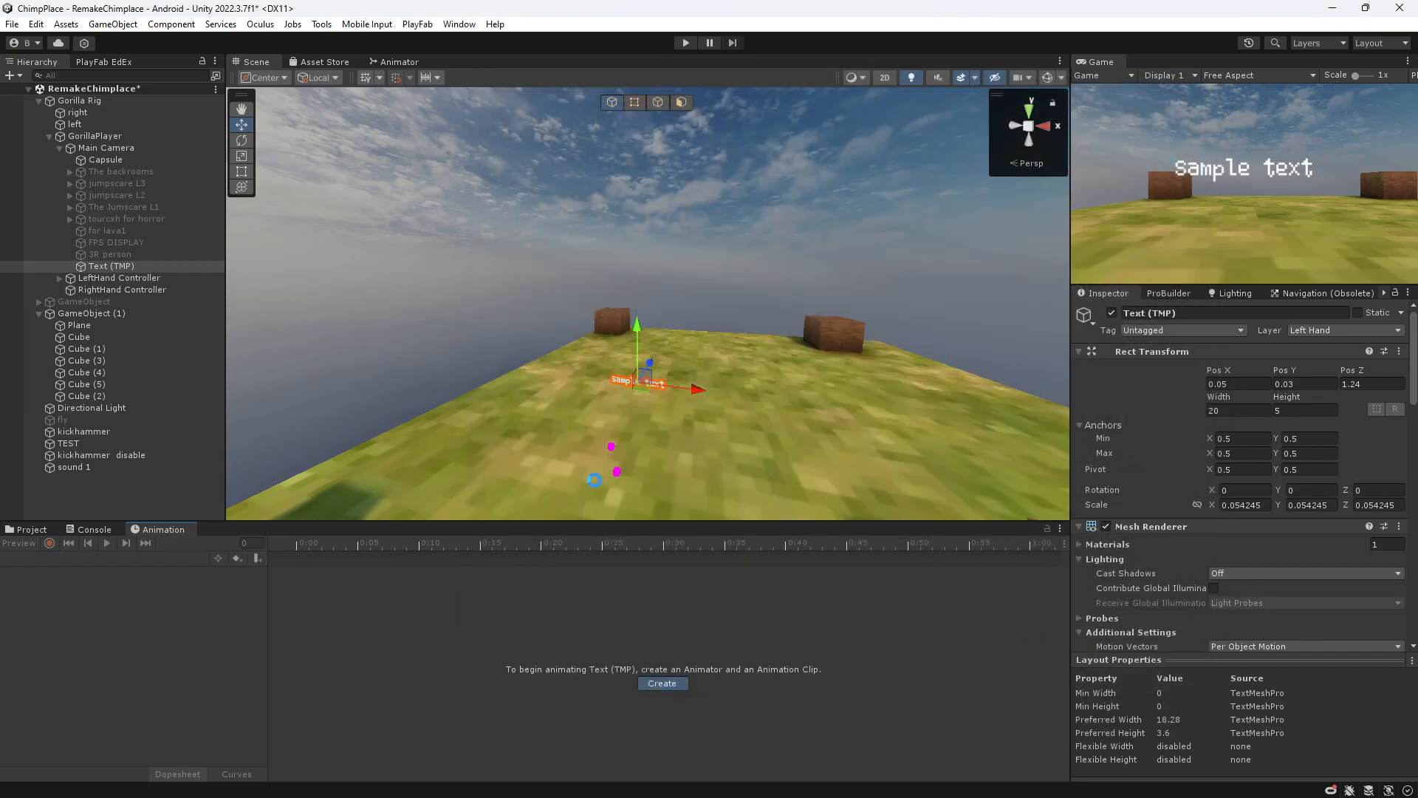
- Enable recording and key the Font Color property for the fade out and back
{"action": "left_click", "coordinate": [662, 682]}
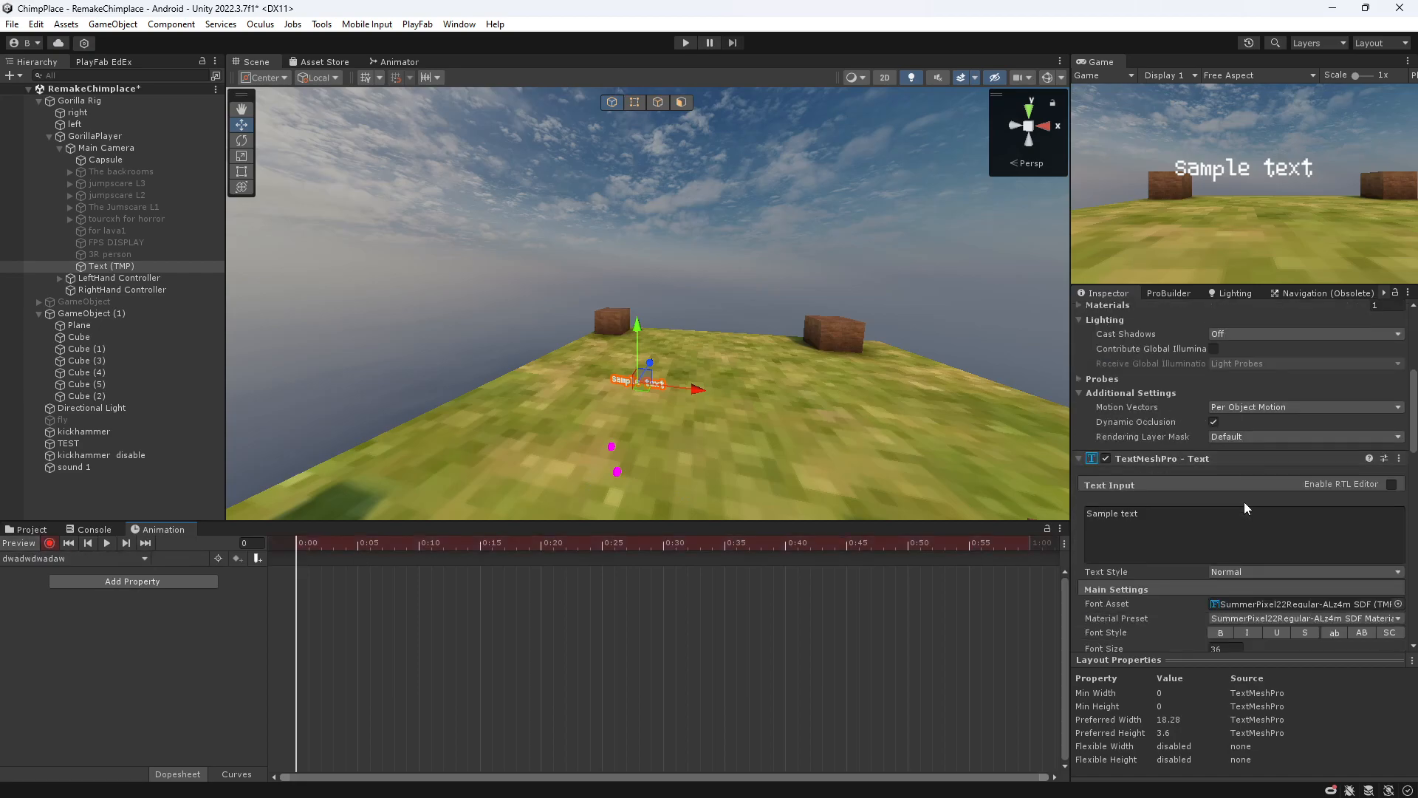
{"action": "left_click", "coordinate": [1222, 444]}
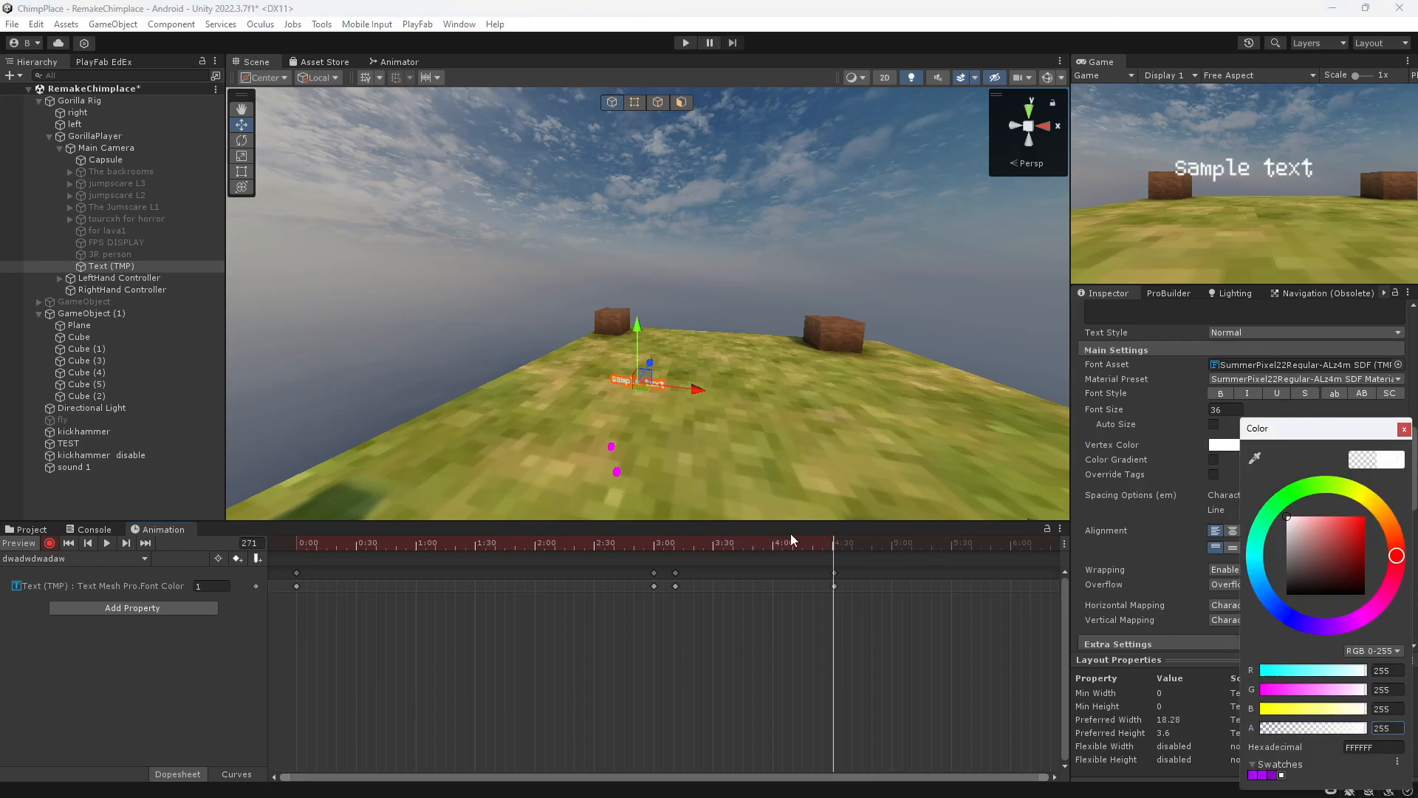
- Preview the fade, then untick Loop Time on the dwadwdwadaw clip asset
{"action": "left_click", "coordinate": [106, 543]}
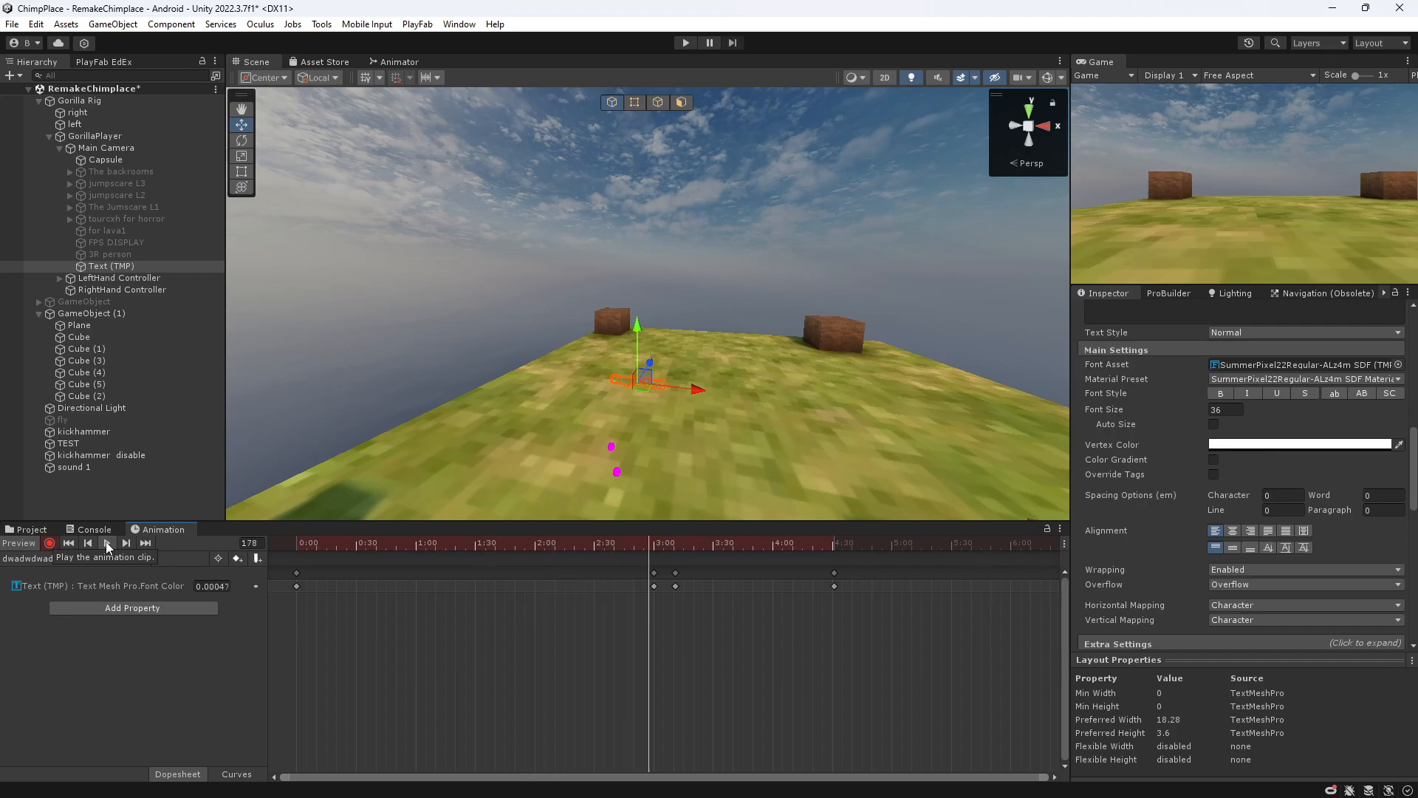
{"action": "left_click", "coordinate": [106, 543]}
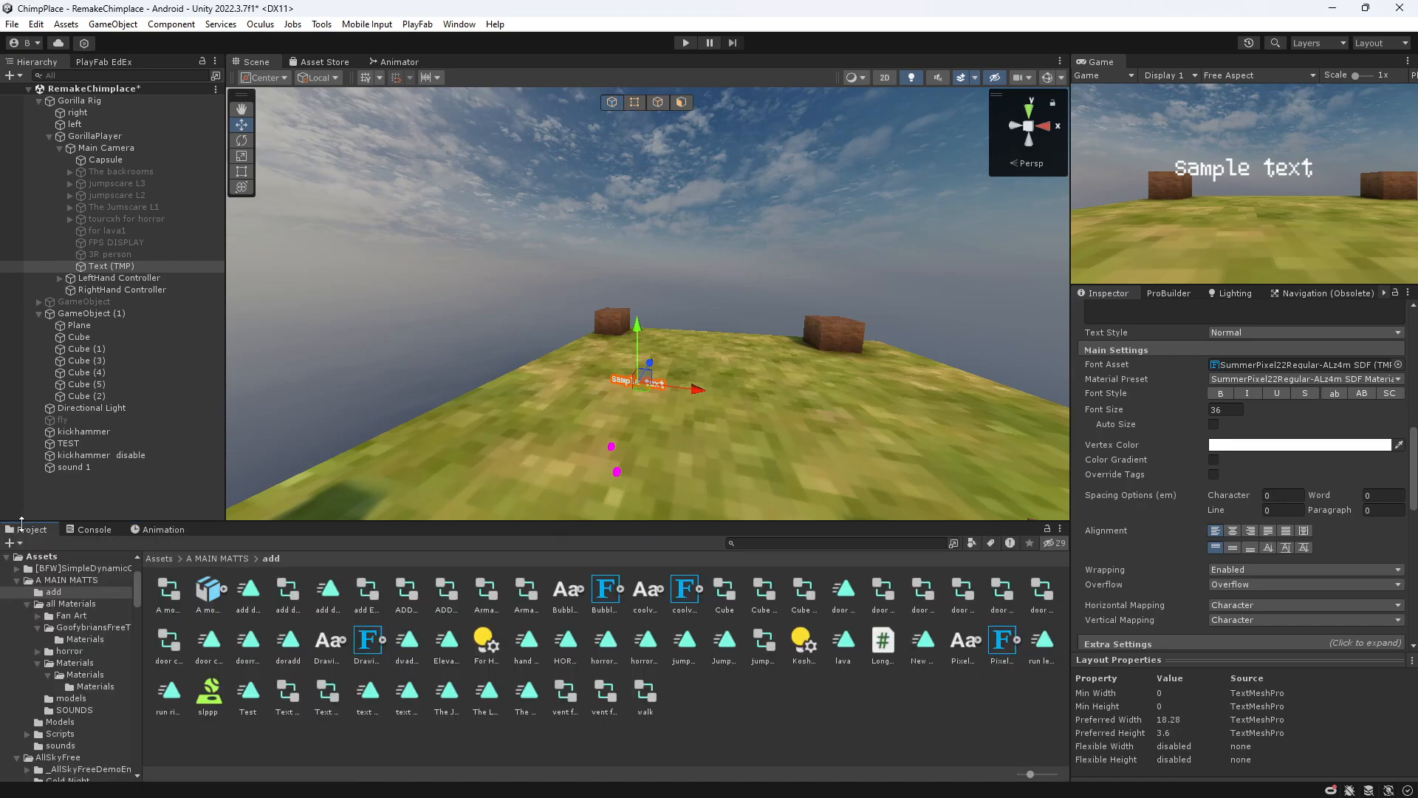
{"action": "left_click", "coordinate": [407, 644]}
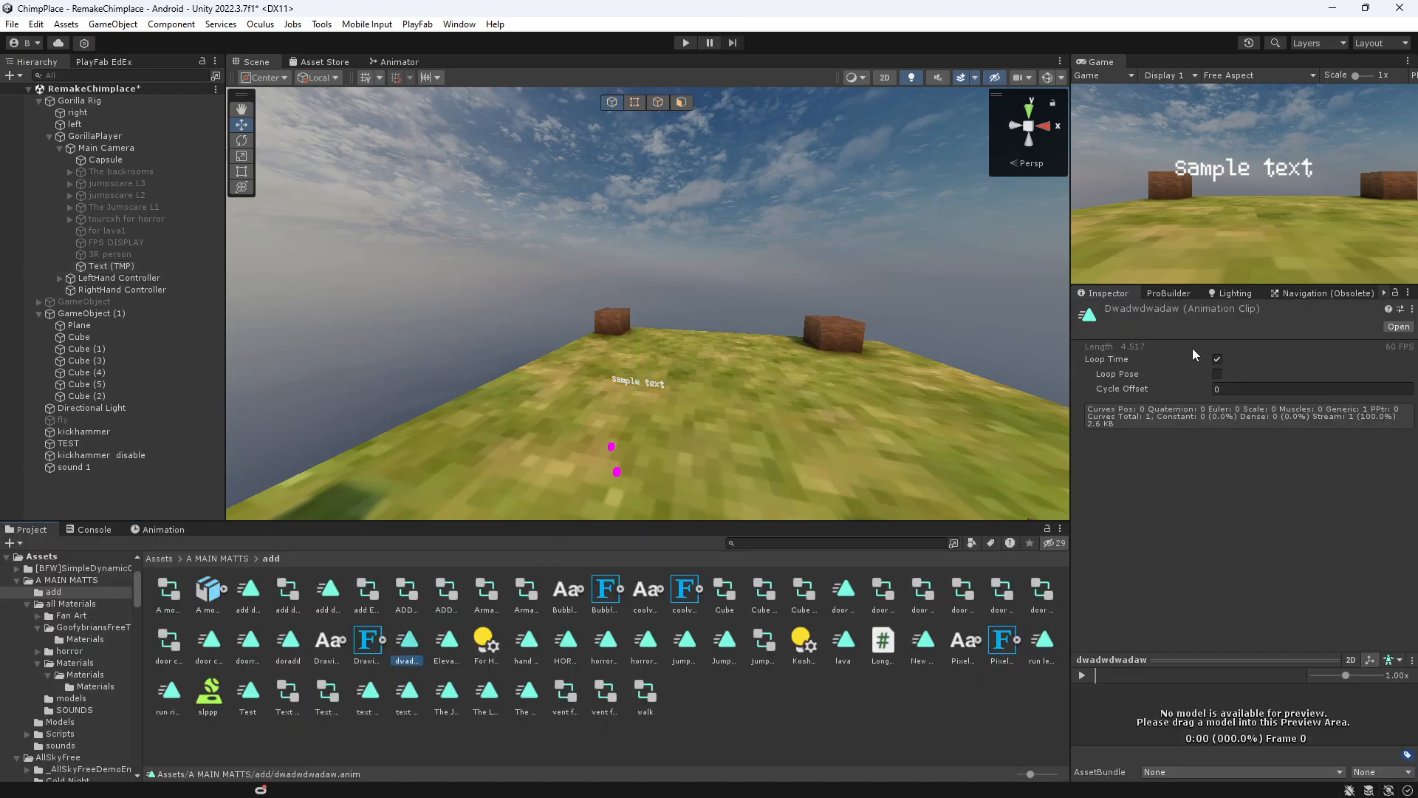
{"action": "left_click", "coordinate": [1217, 359]}
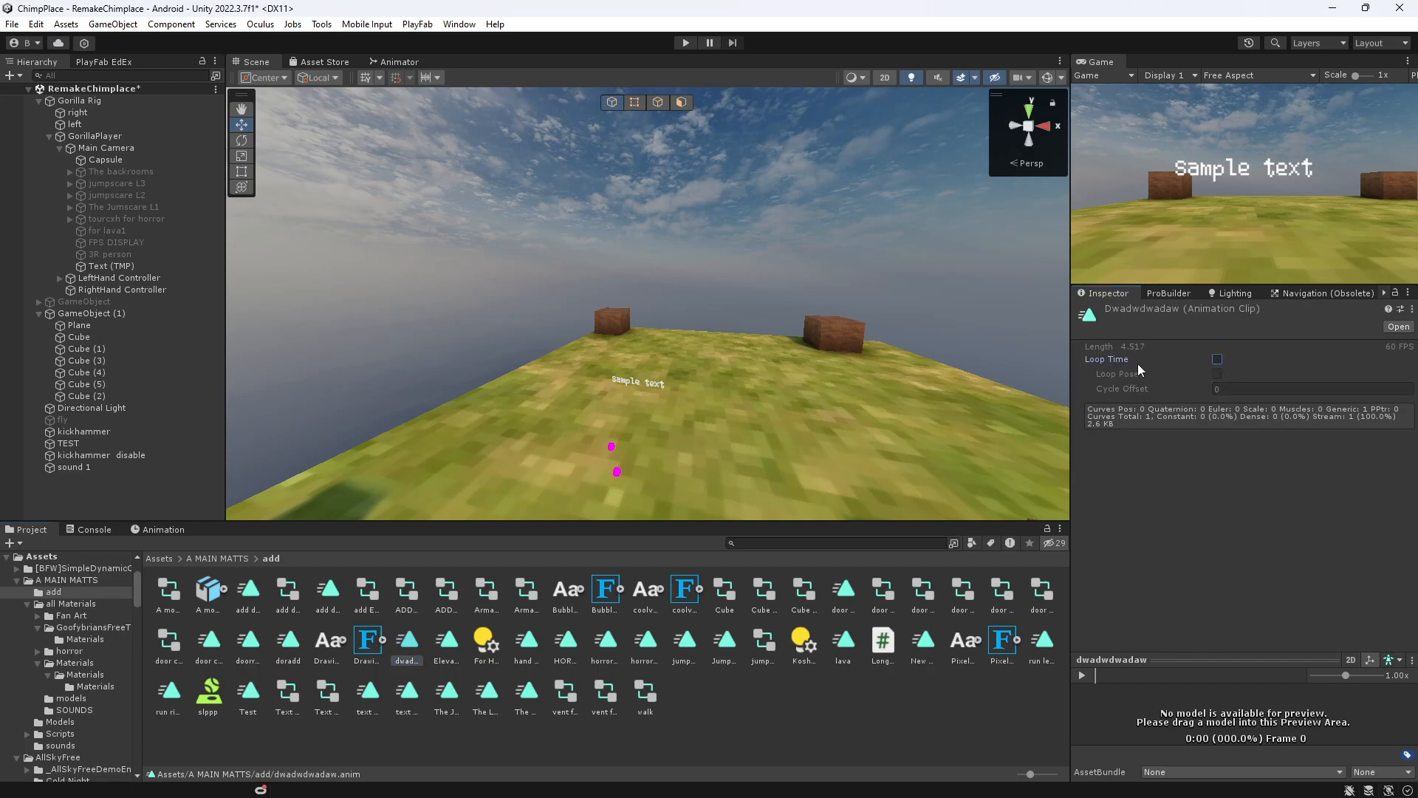